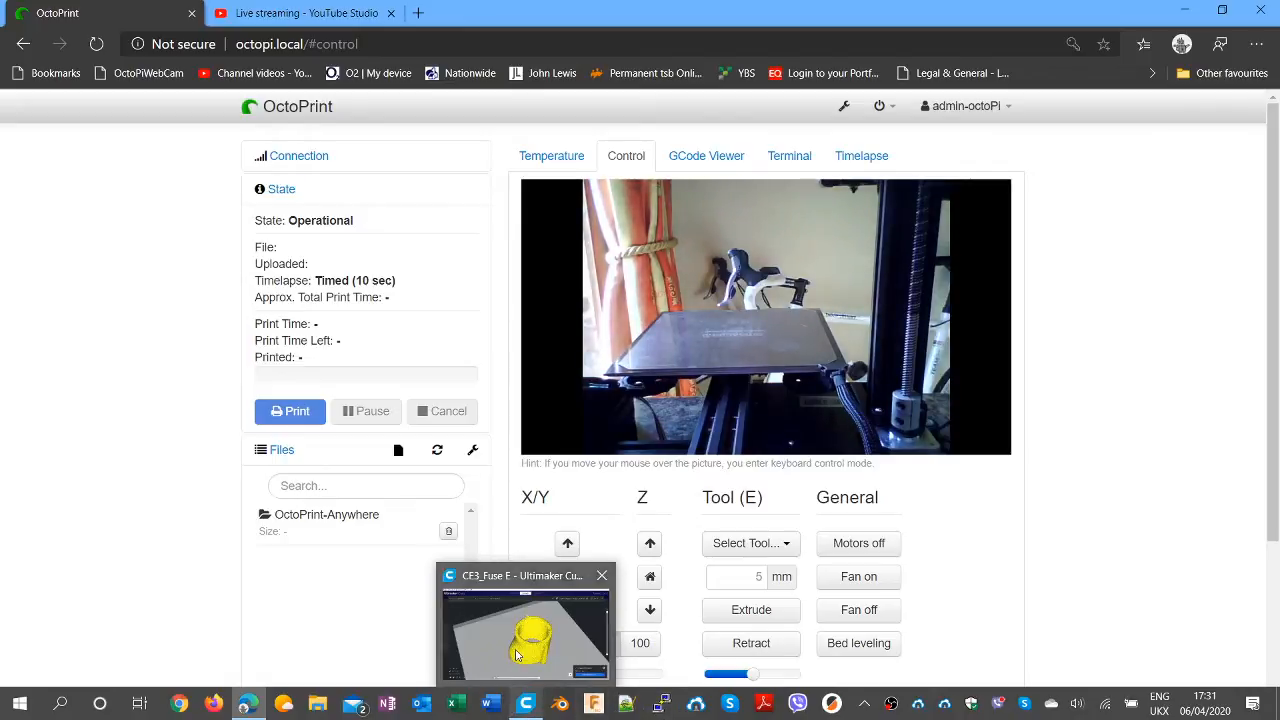
# Switch from the OctoPrint browser page to Cura's sliced fuselage preview.
pyautogui.click(524, 630)
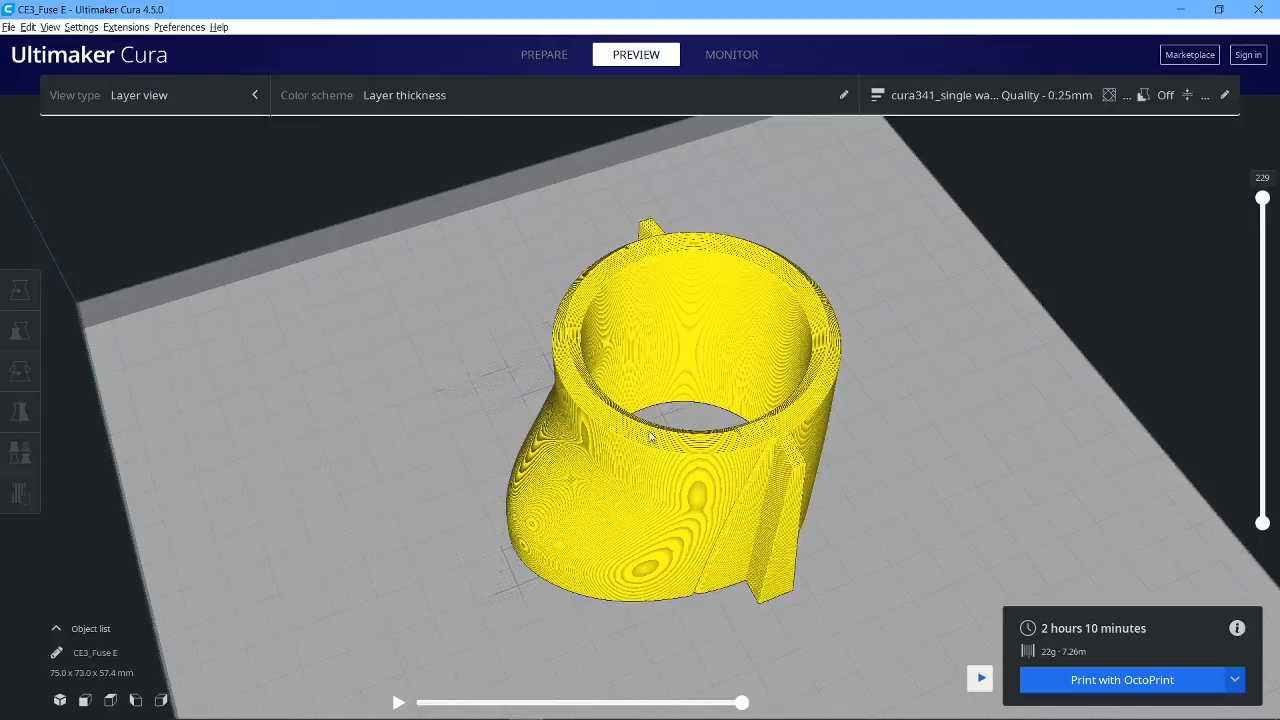
pyautogui.moveTo(604, 288)
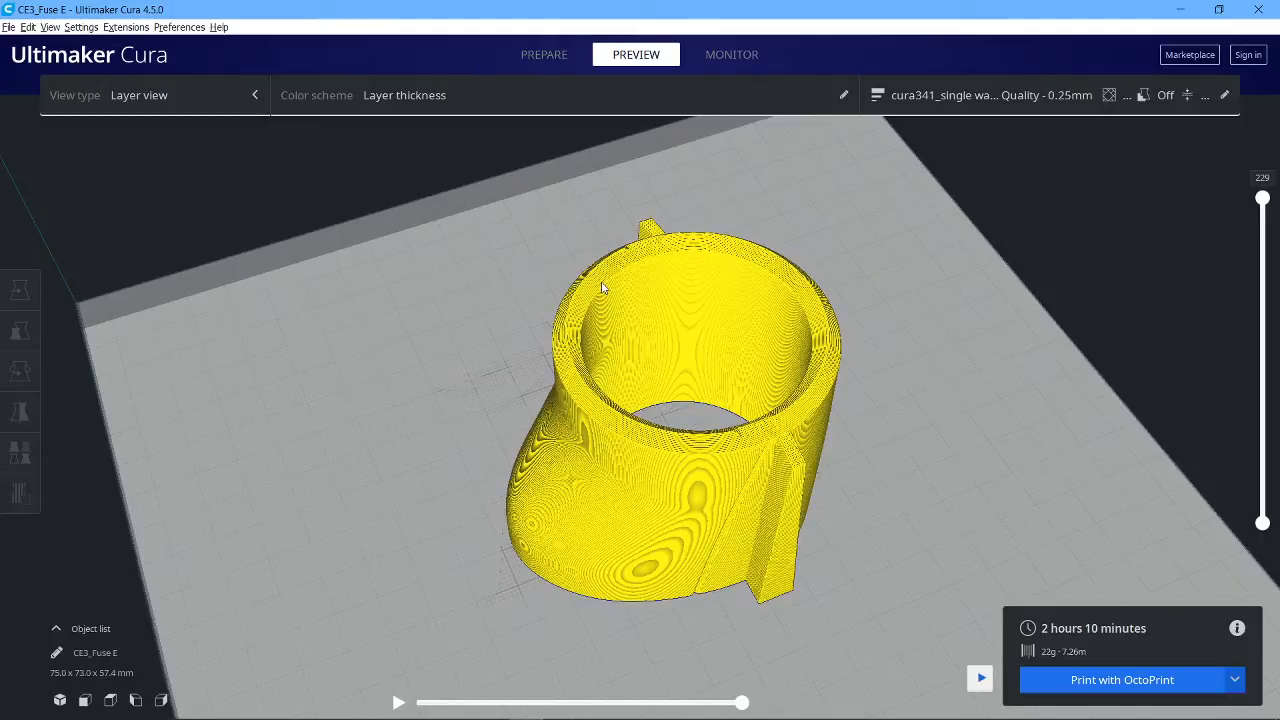
pyautogui.click(992, 94)
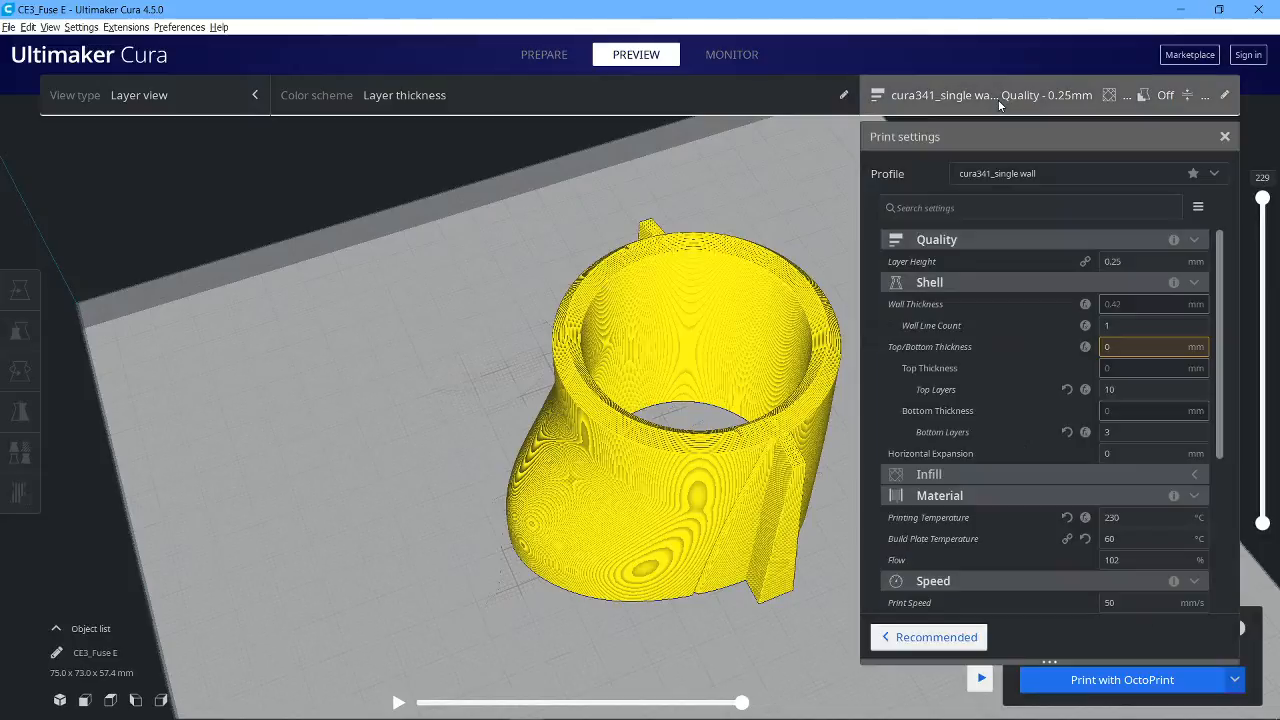
pyautogui.moveTo(1138, 410)
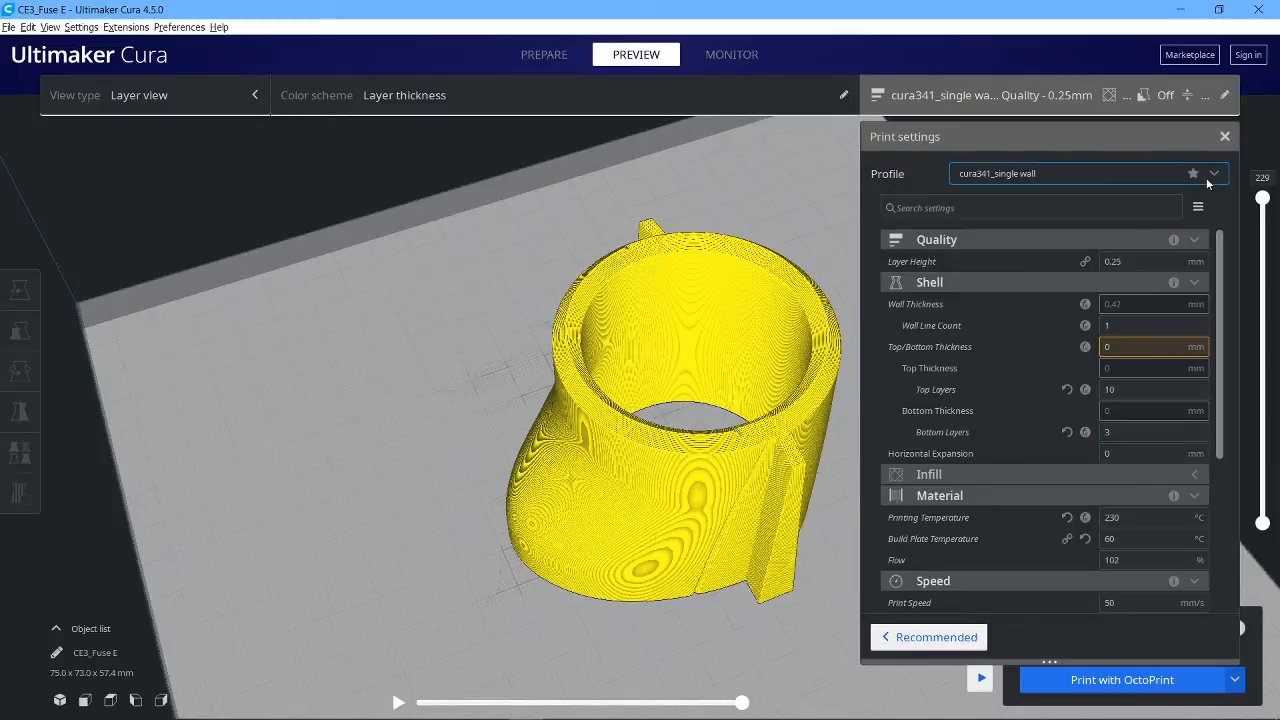
pyautogui.click(1224, 136)
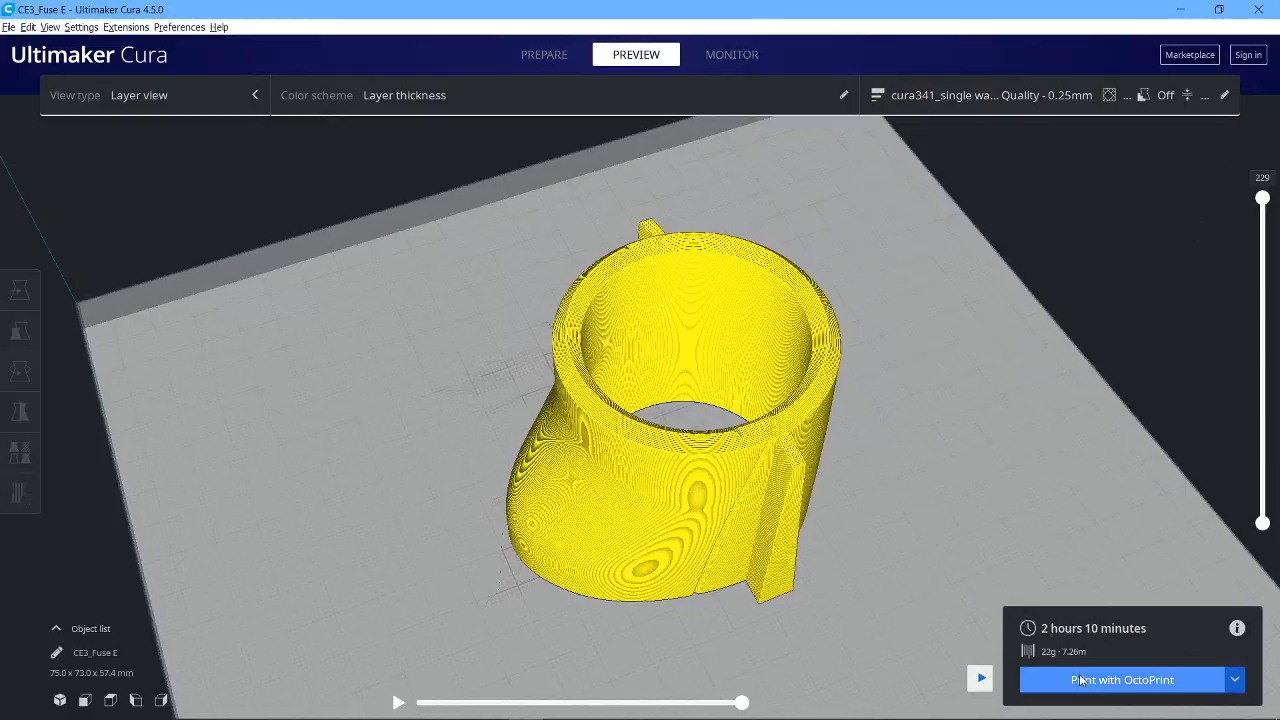
# Start the fuselage print on the Ender-3 via OctoPrint, then return to the Prepare stage.
pyautogui.click(1122, 680)
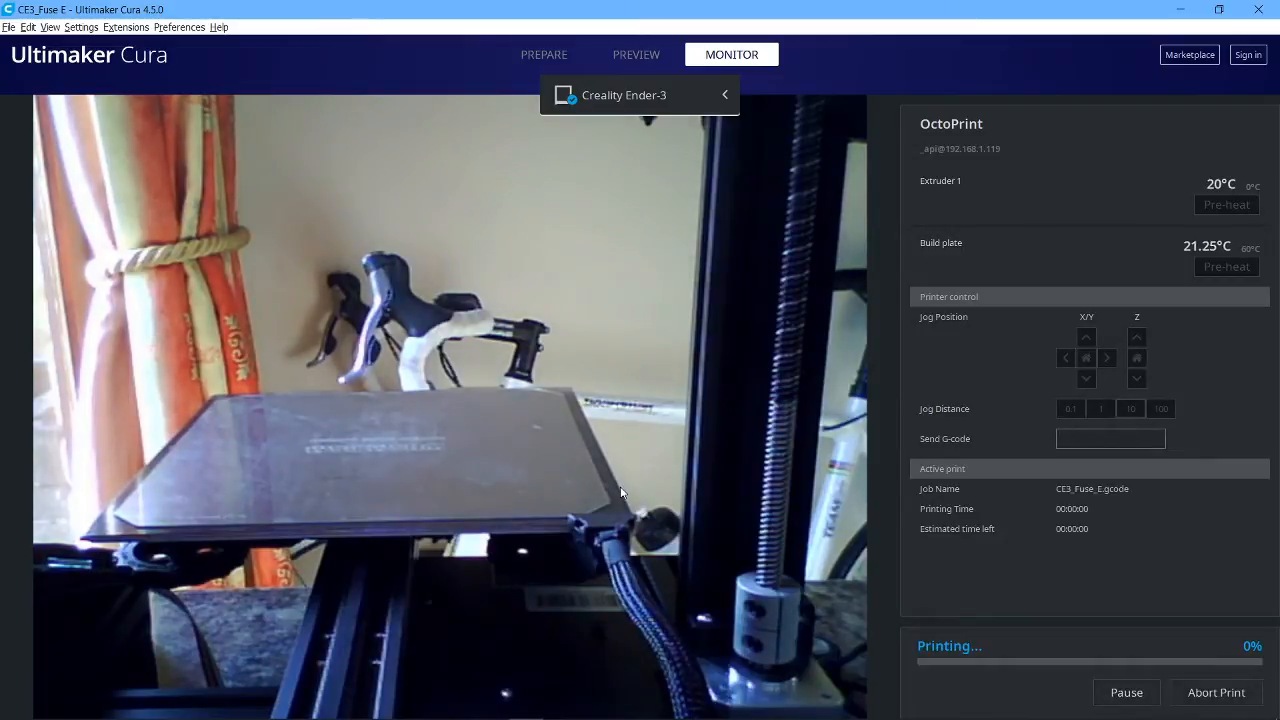
pyautogui.moveTo(616, 378)
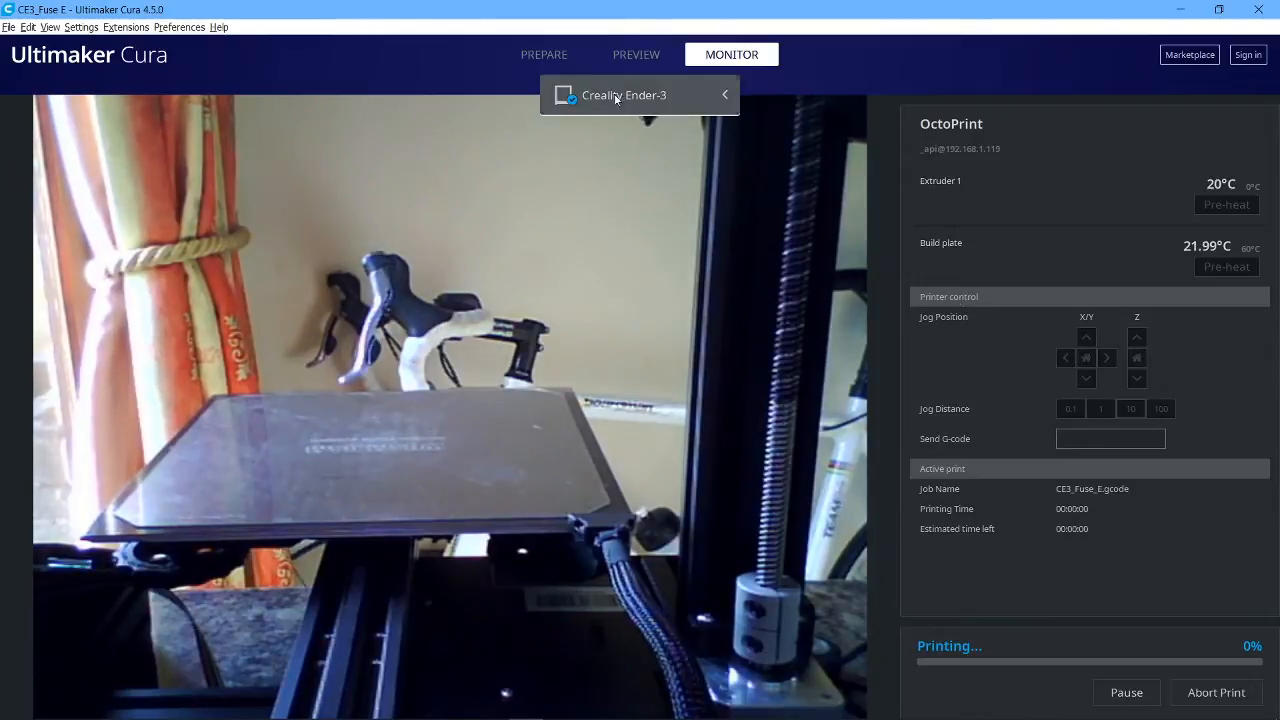
pyautogui.click(544, 54)
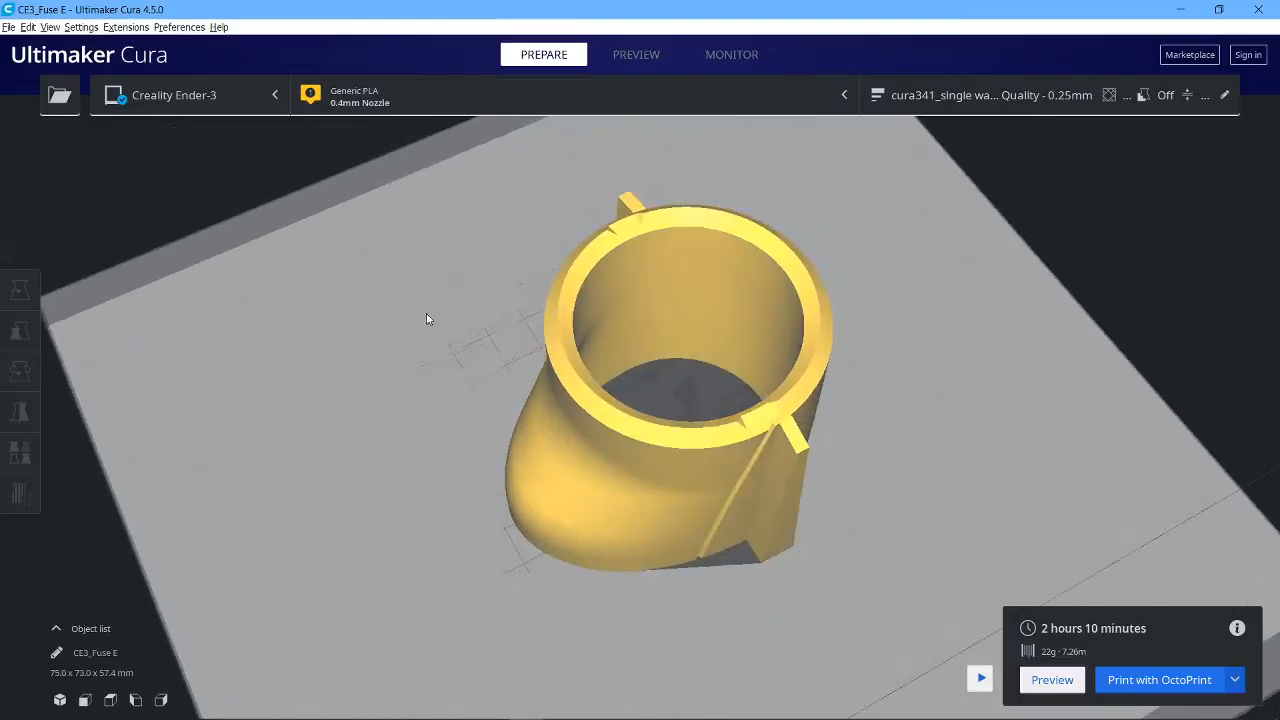
# Clear the fuselage model off the build plate, leaving an empty project.
pyautogui.moveTo(424, 318); pyautogui.dragTo(352, 592)
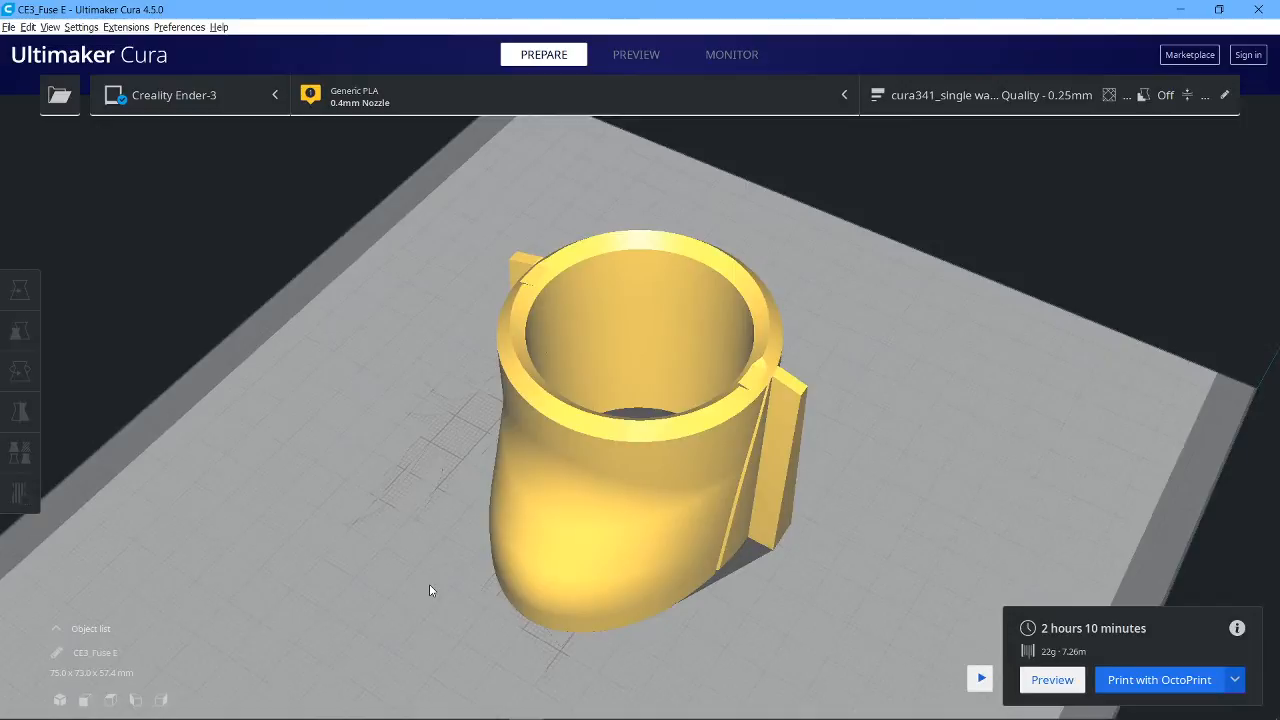
pyautogui.moveTo(1078, 642)
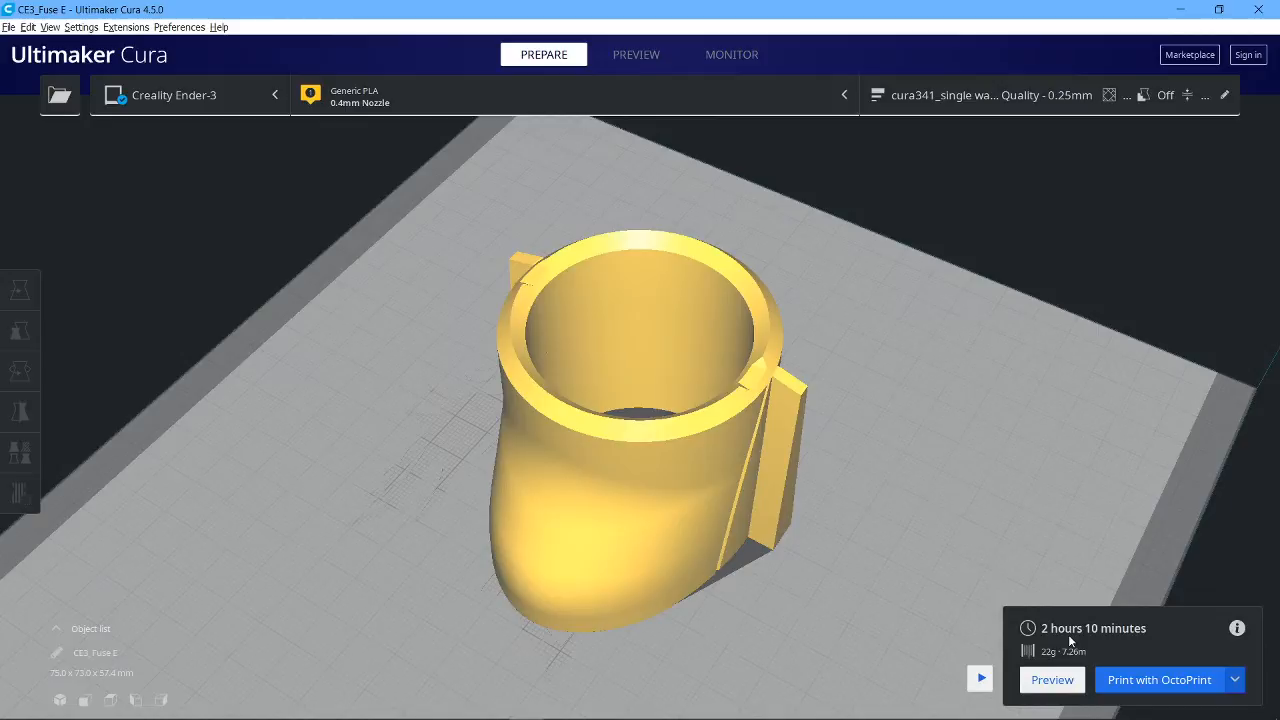
pyautogui.moveTo(260, 316)
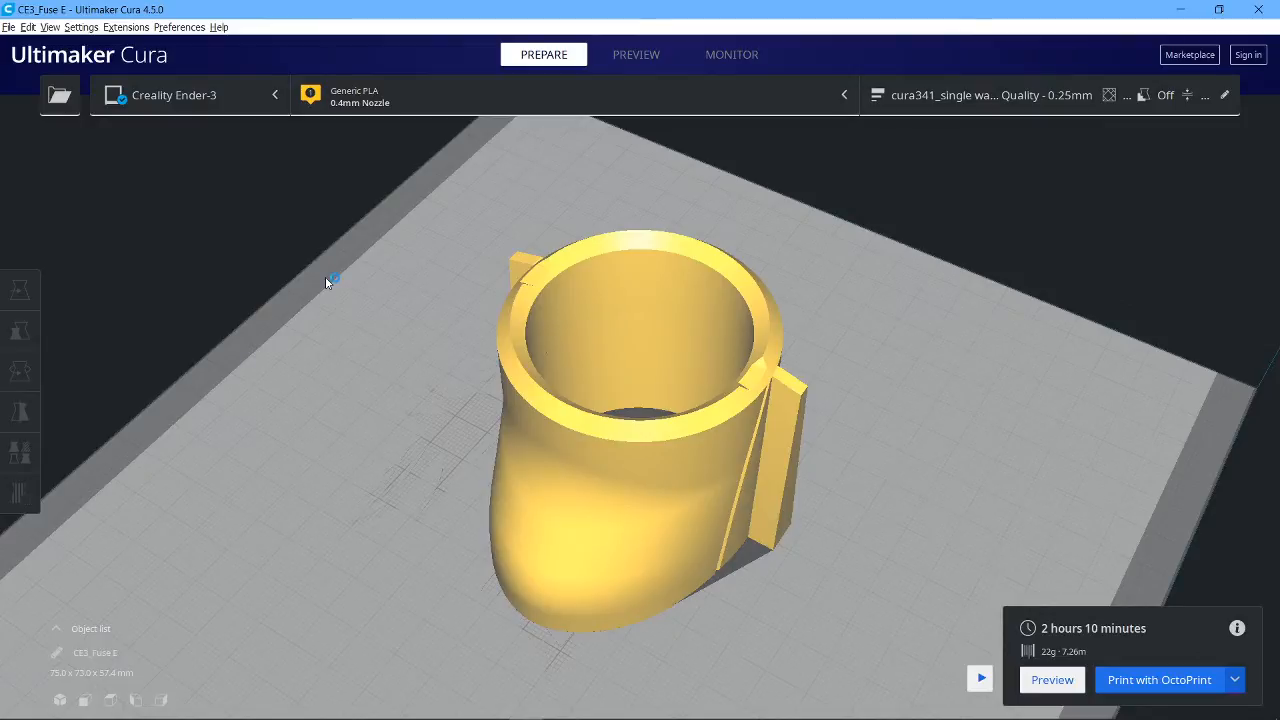
pyautogui.click(20, 370)
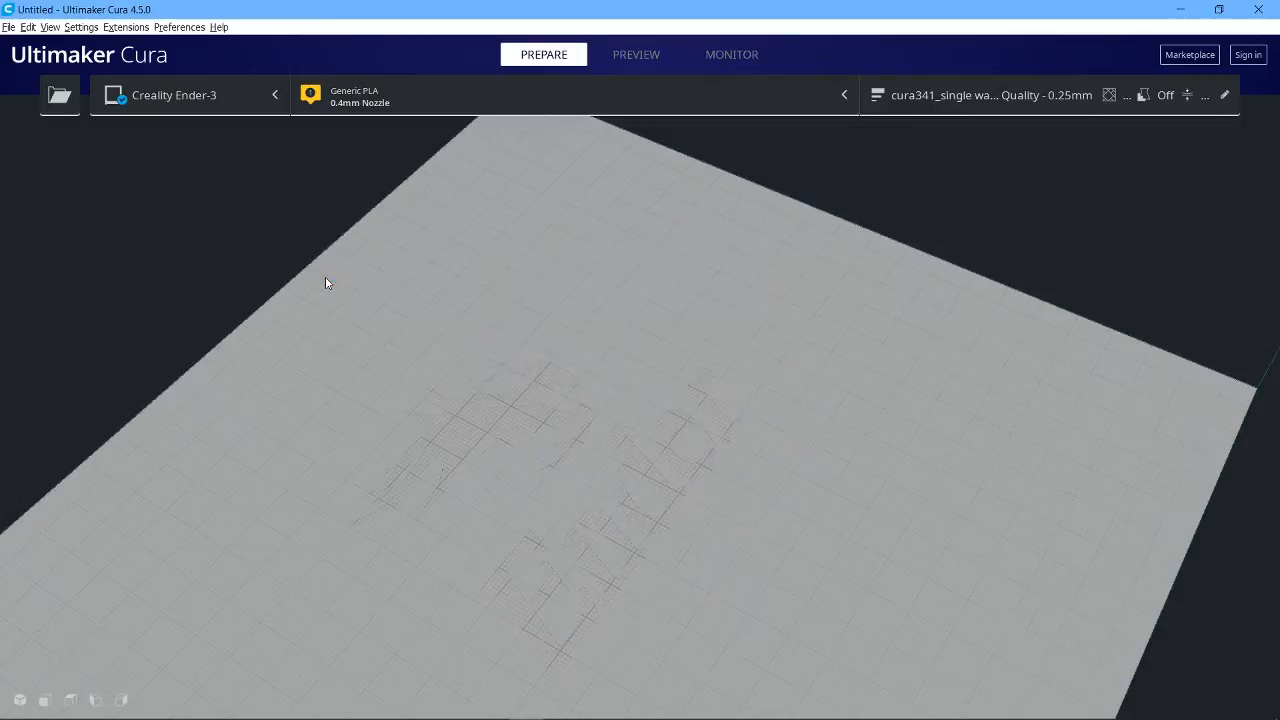
# Load Motor Mount.stl from the Accessories folder onto the build plate.
pyautogui.click(58, 96)
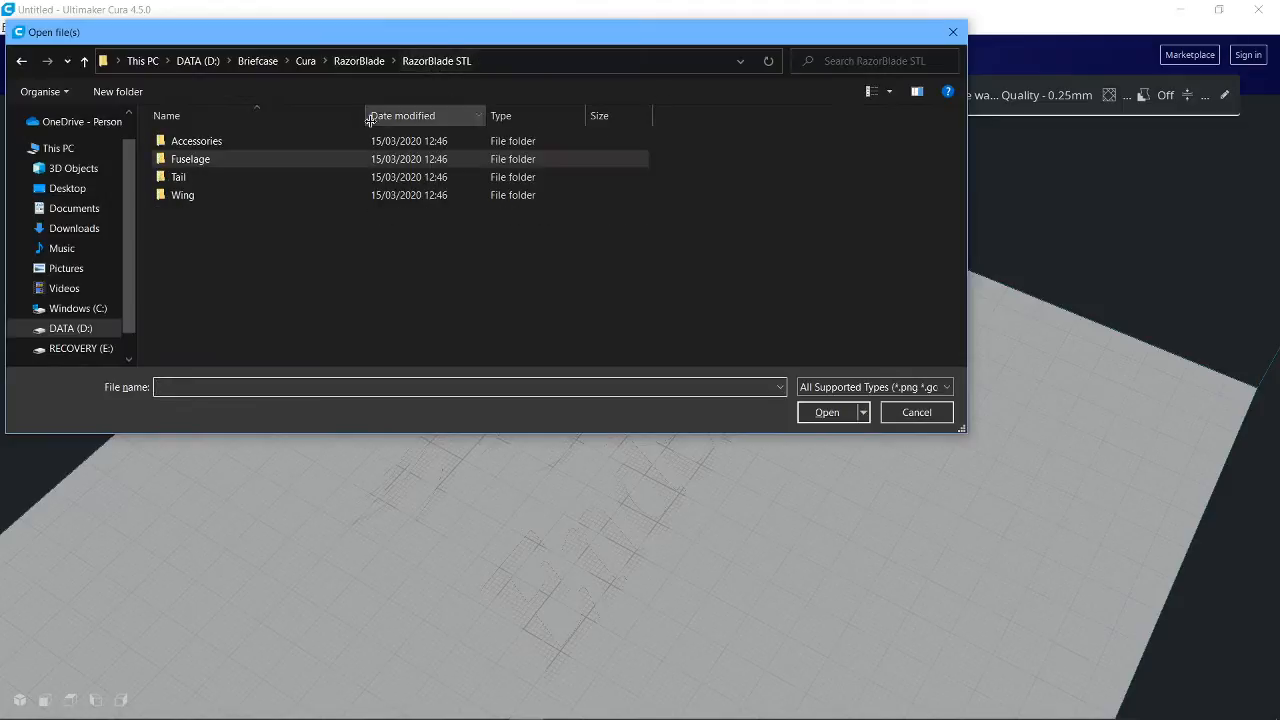
pyautogui.doubleClick(196, 140)
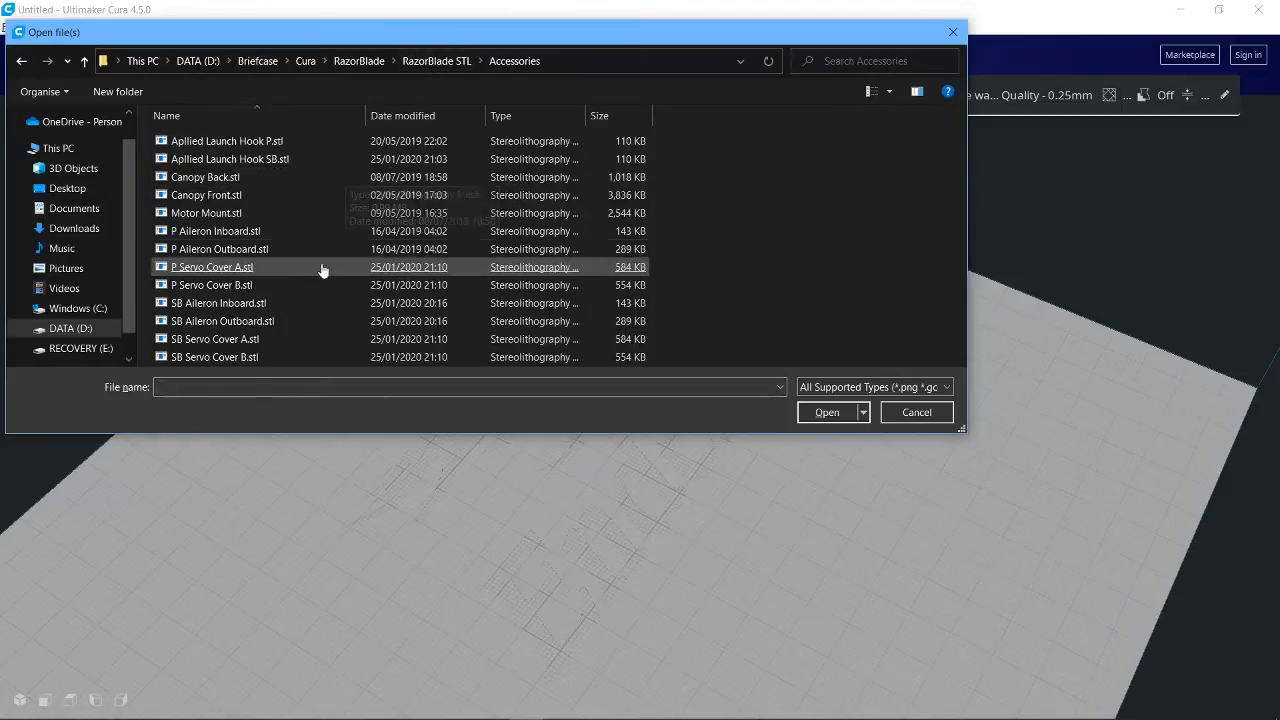
pyautogui.click(220, 248)
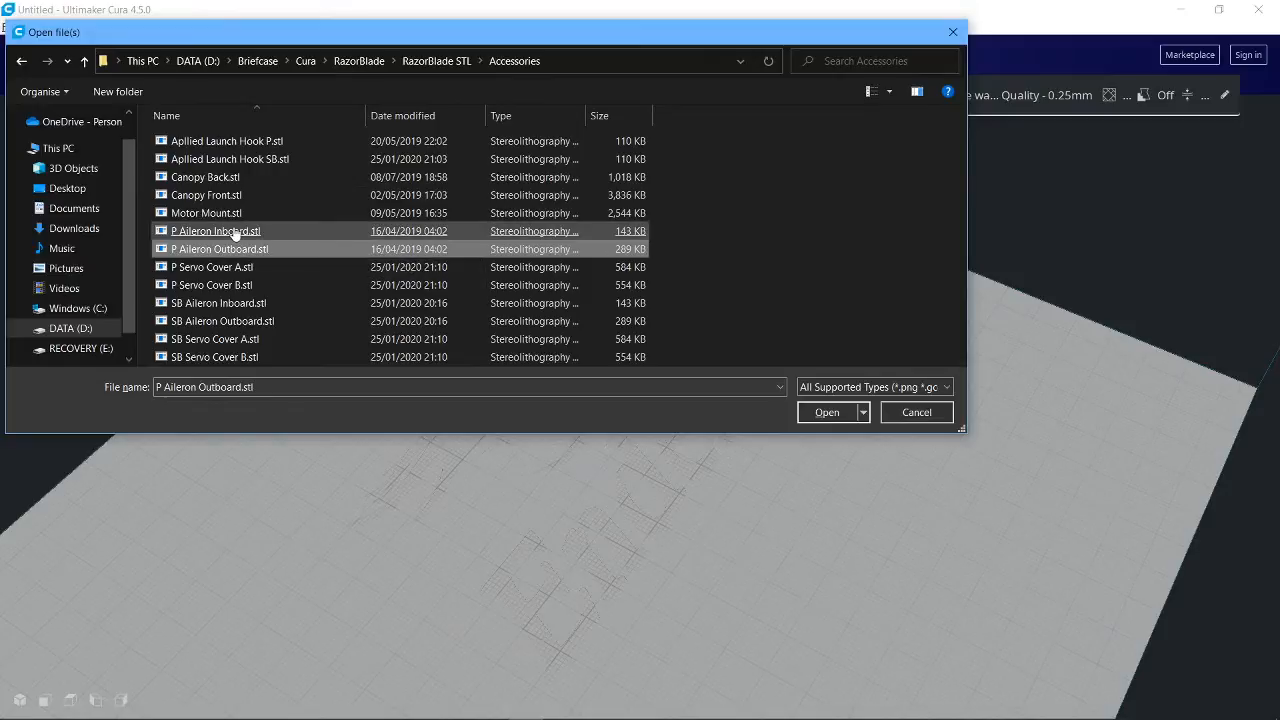
pyautogui.click(828, 412)
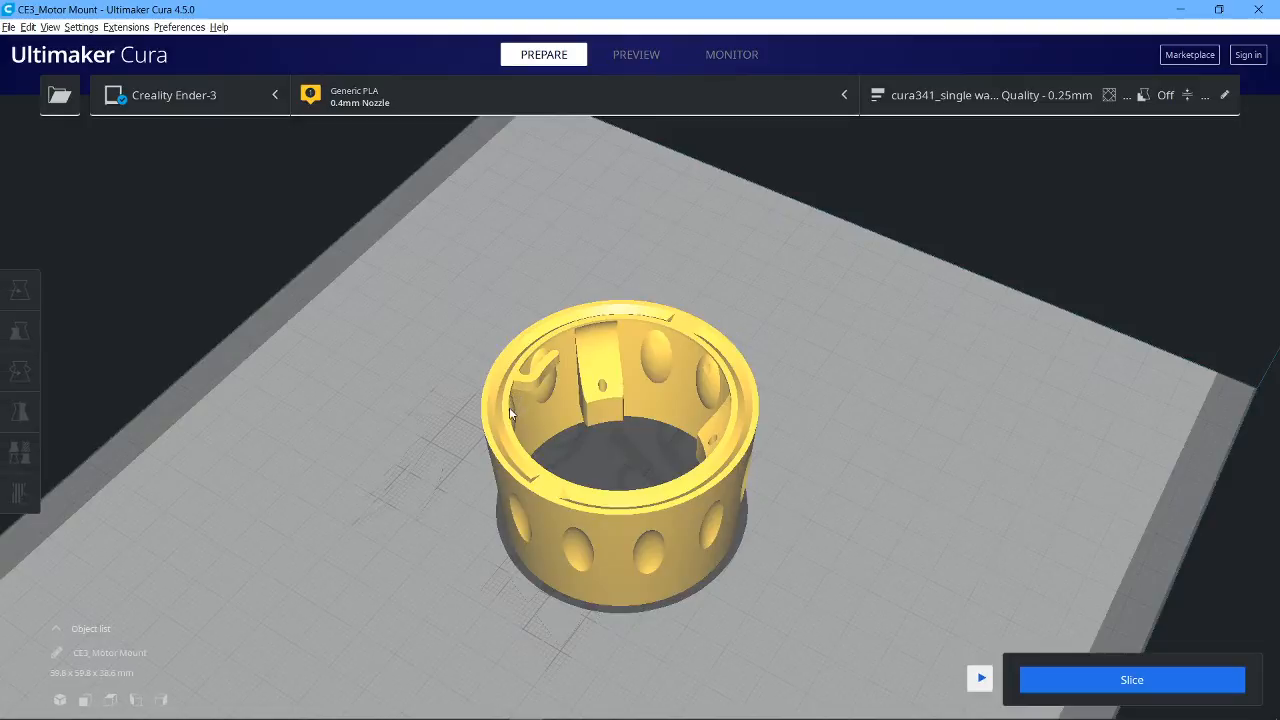
# Use the Rotate tool's Lay flat to rest the motor mount at zero height on the plate.
pyautogui.click(20, 370)
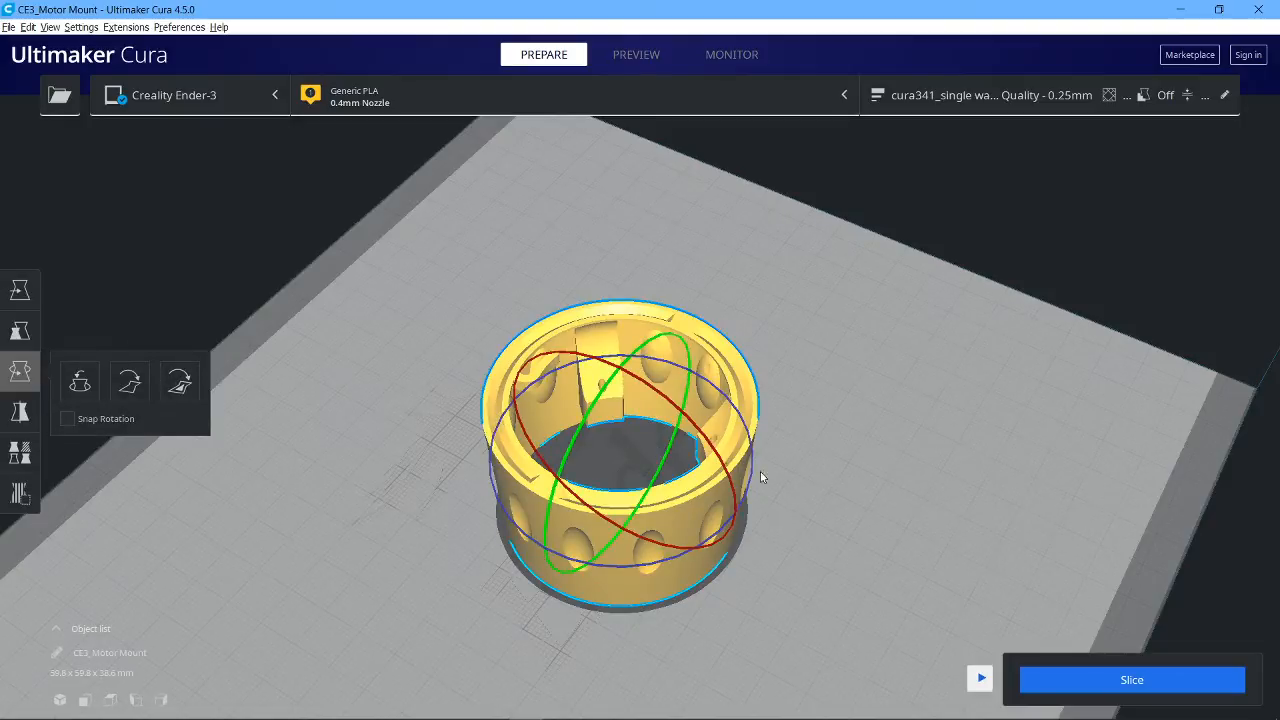
pyautogui.moveTo(760, 476); pyautogui.dragTo(808, 510)
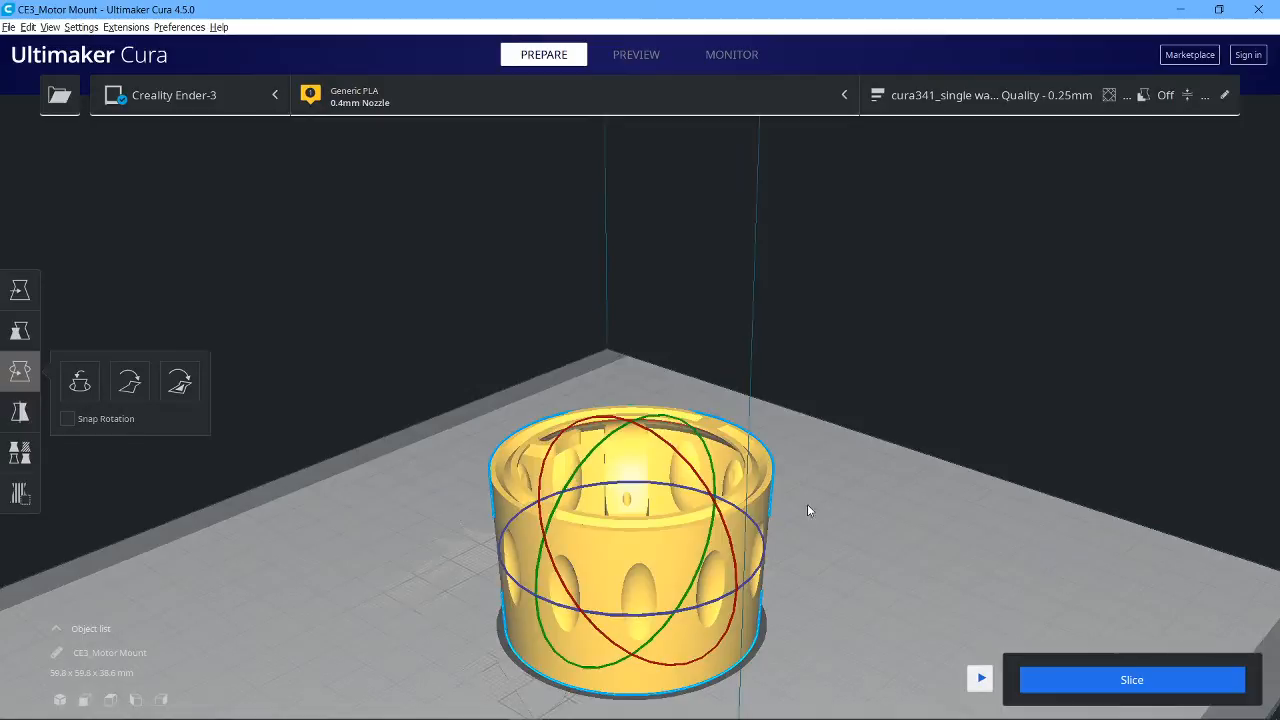
pyautogui.moveTo(808, 512); pyautogui.dragTo(852, 528)
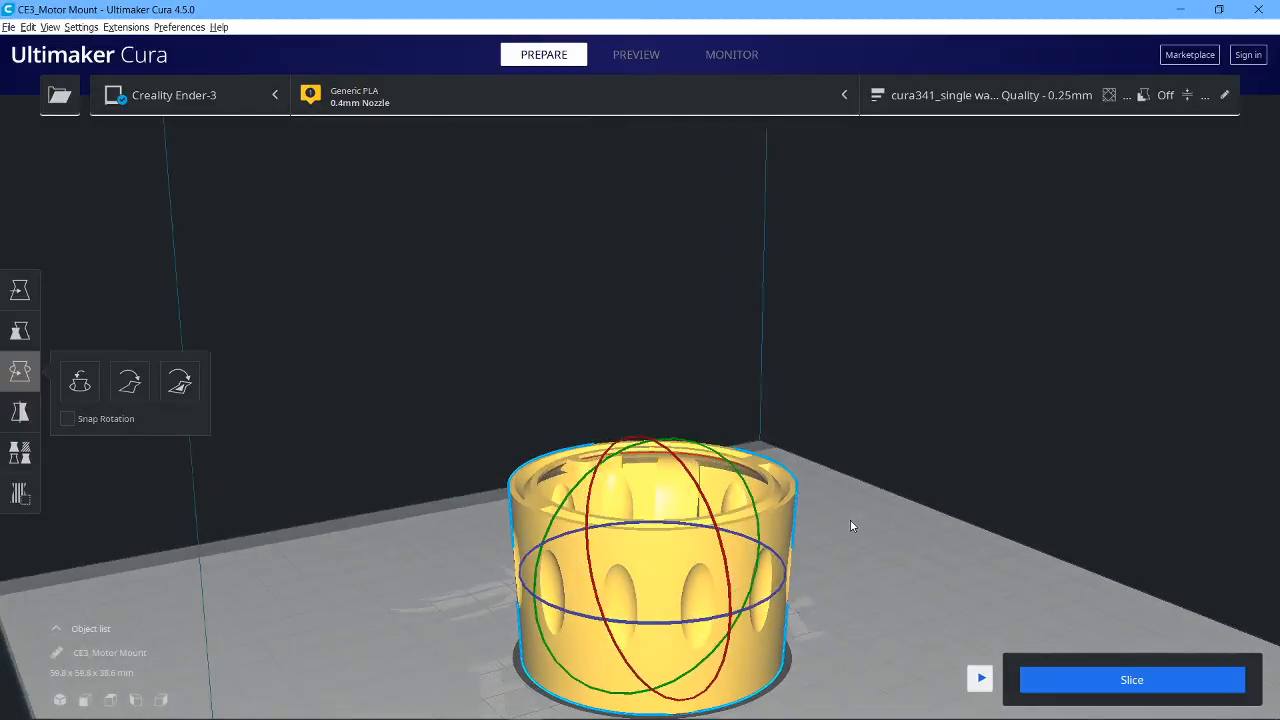
pyautogui.moveTo(850, 528); pyautogui.dragTo(750, 518)
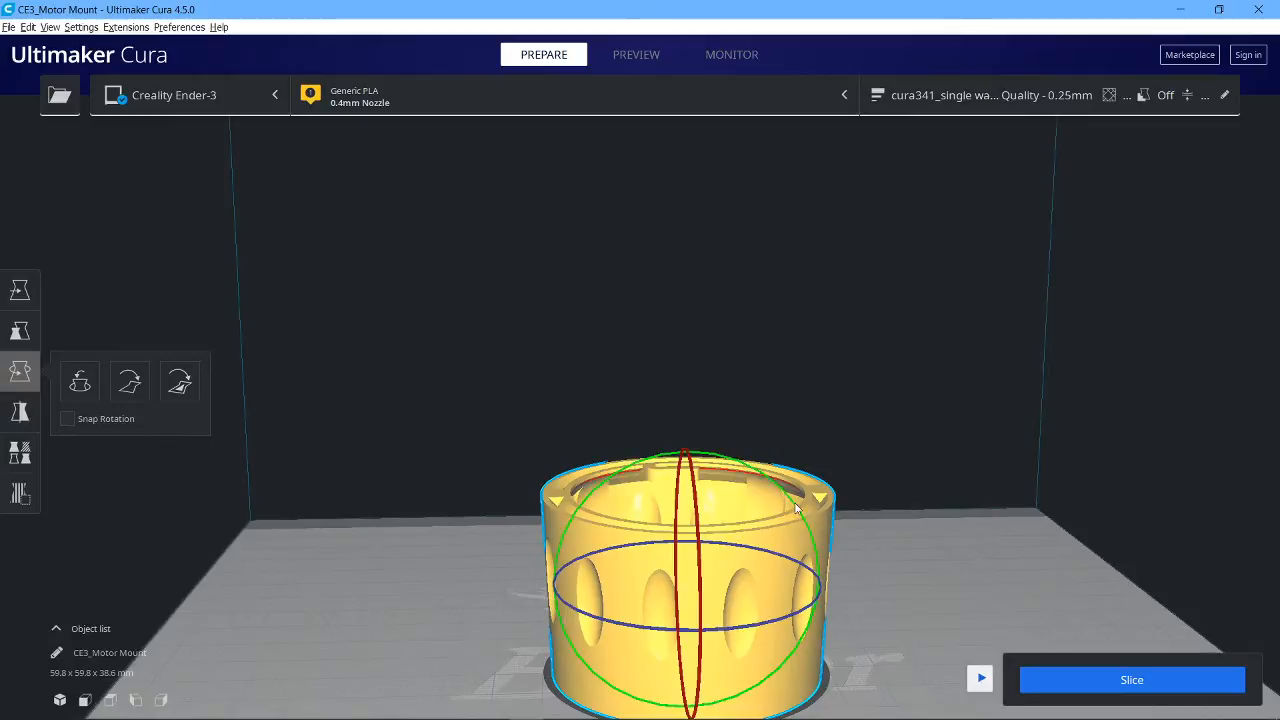
pyautogui.moveTo(796, 510); pyautogui.dragTo(560, 664)
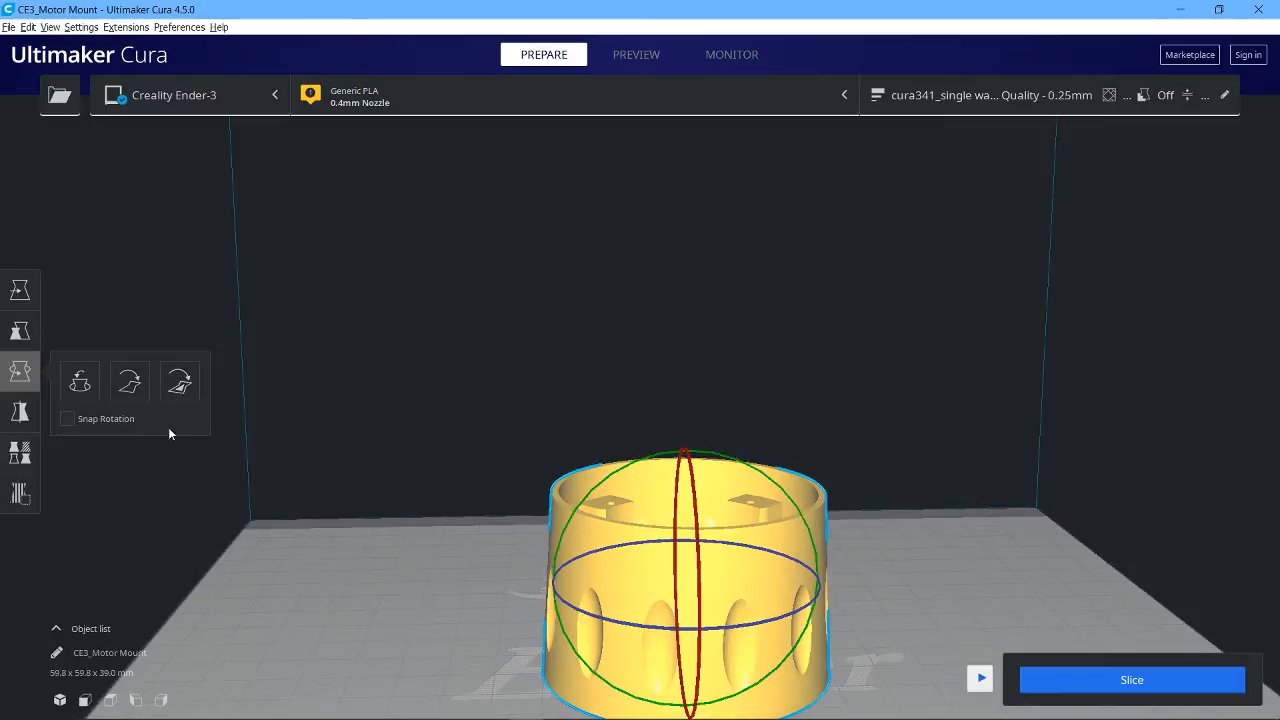
pyautogui.moveTo(128, 380)
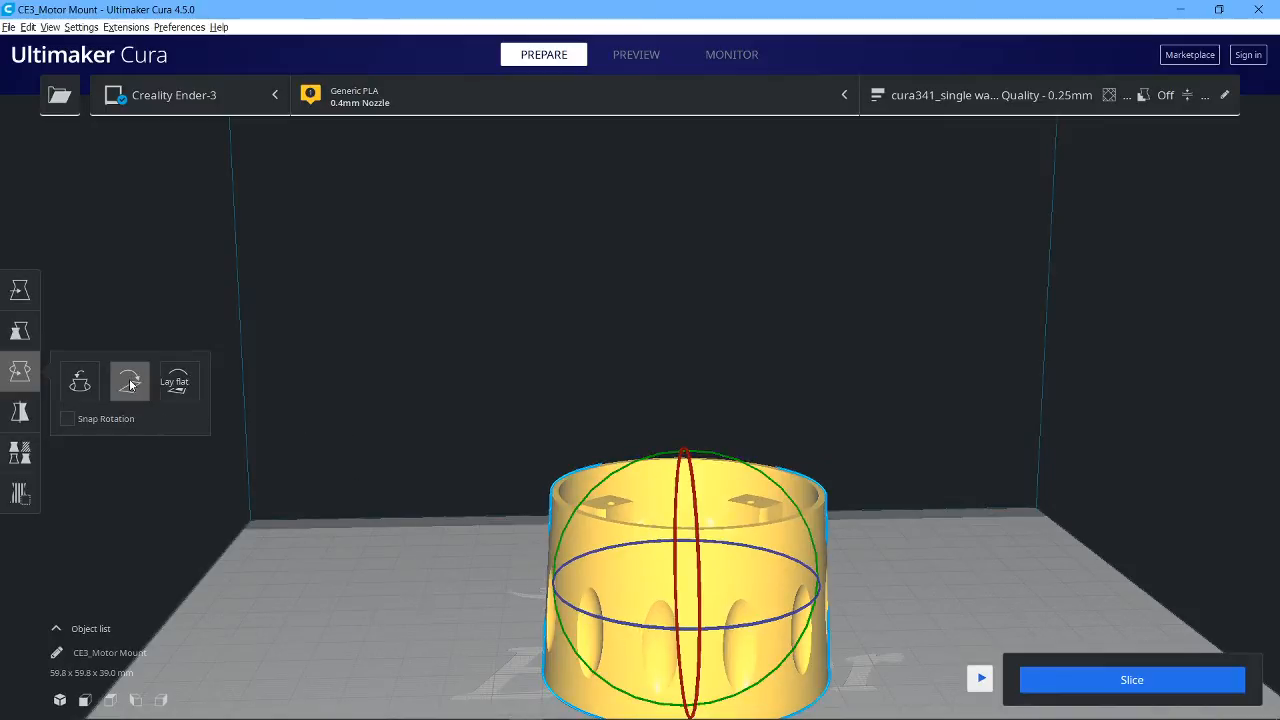
pyautogui.click(176, 380)
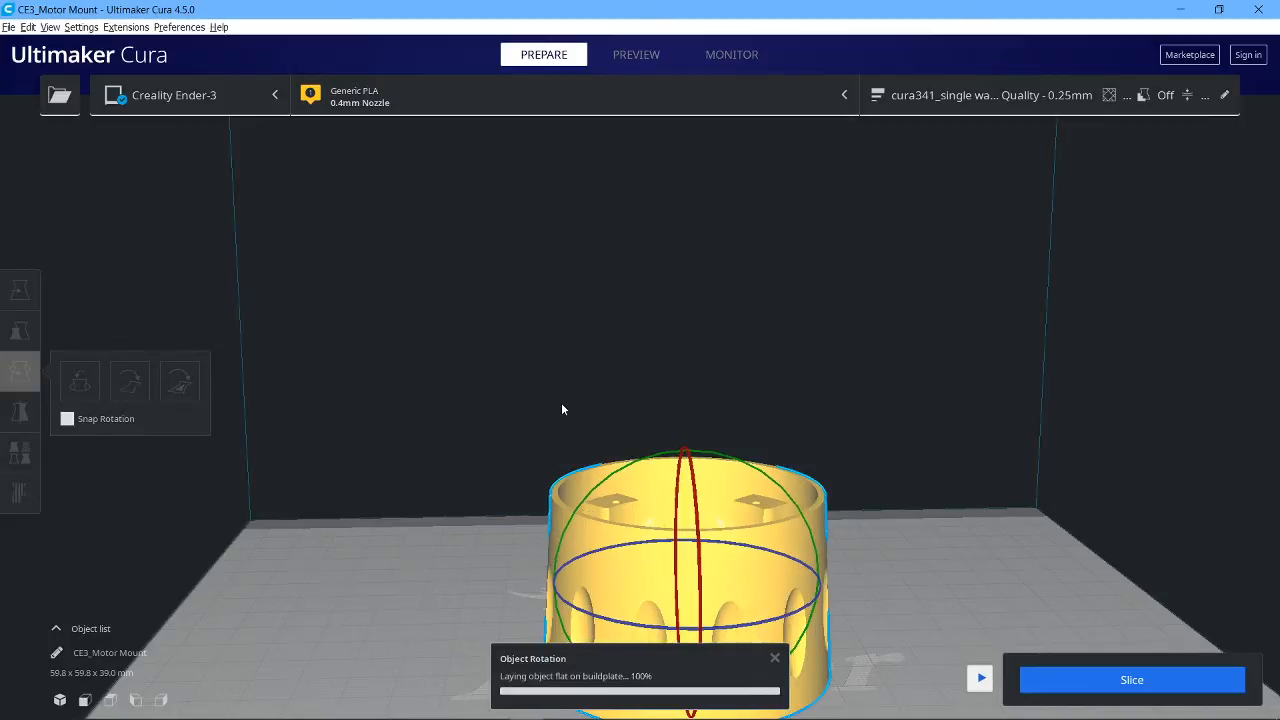
pyautogui.moveTo(600, 424)
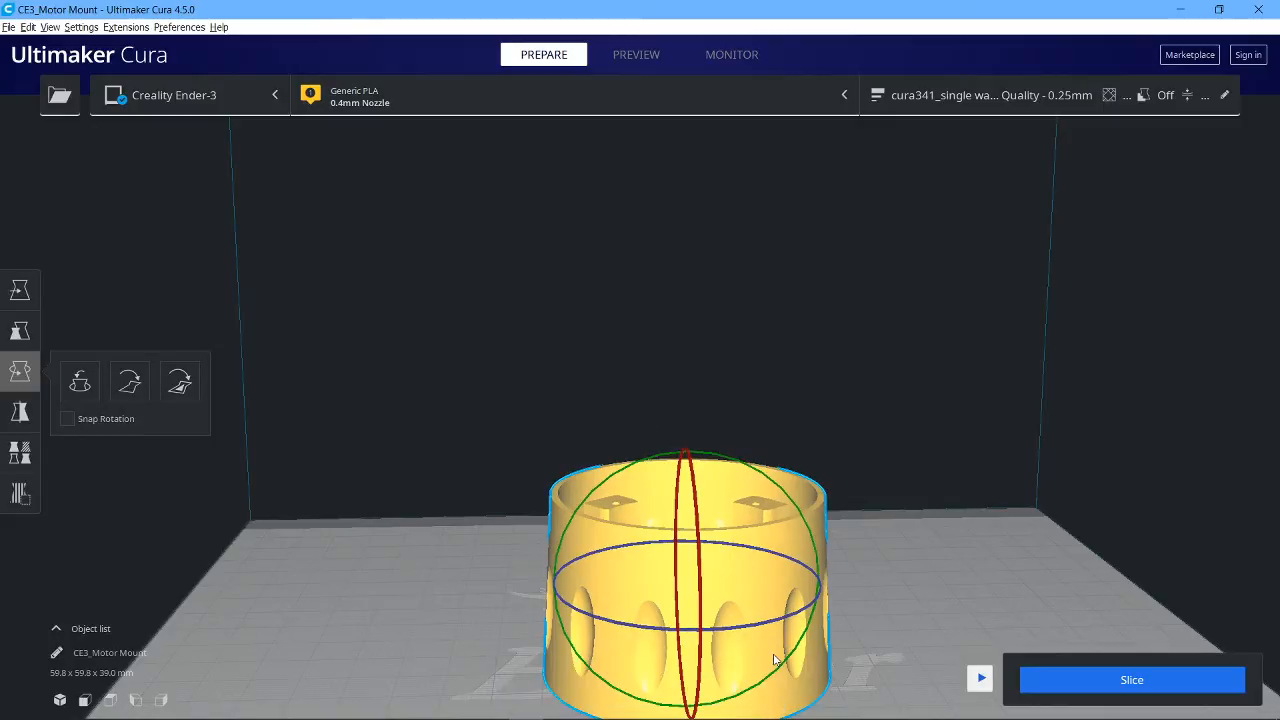
pyautogui.click(20, 290)
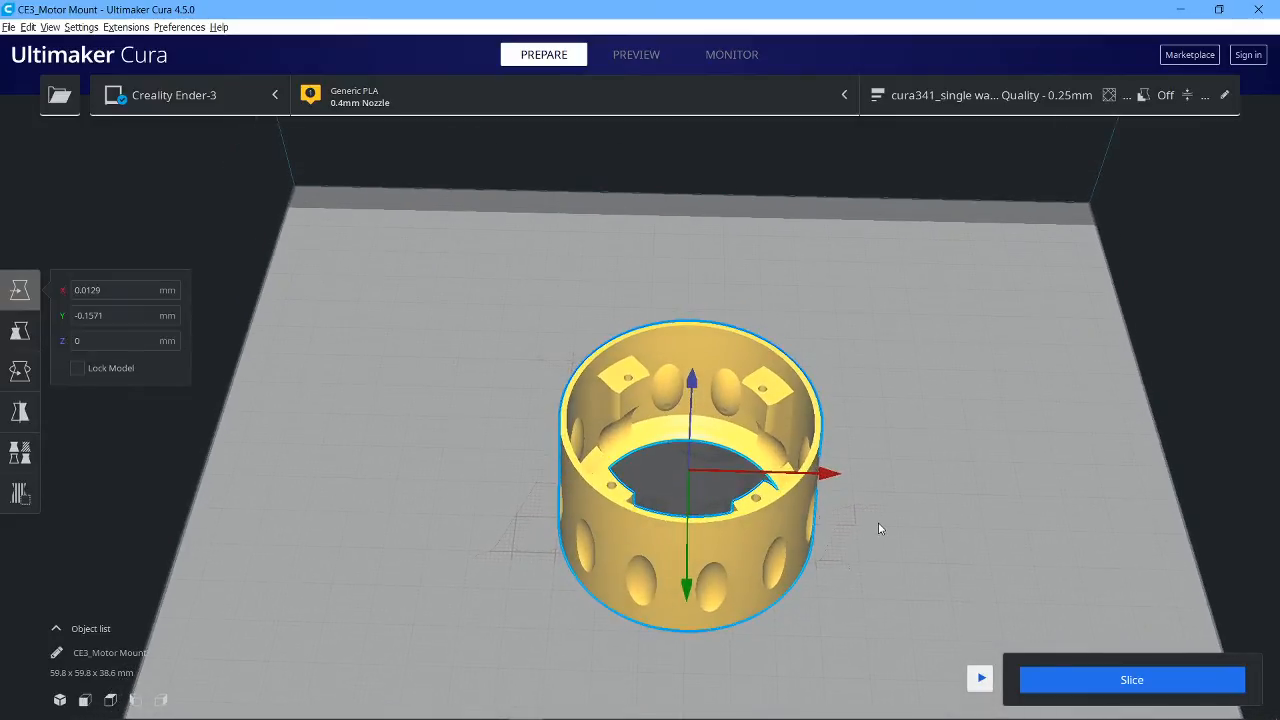
pyautogui.moveTo(950, 496)
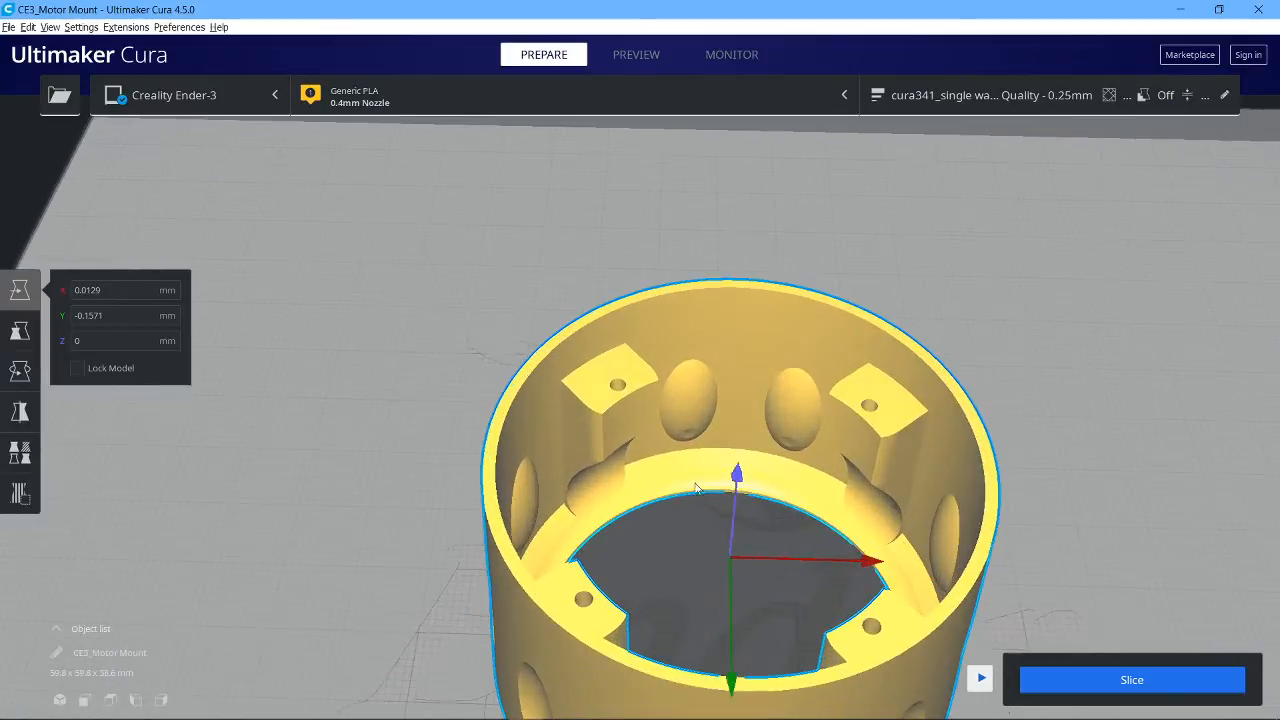
pyautogui.moveTo(570, 504)
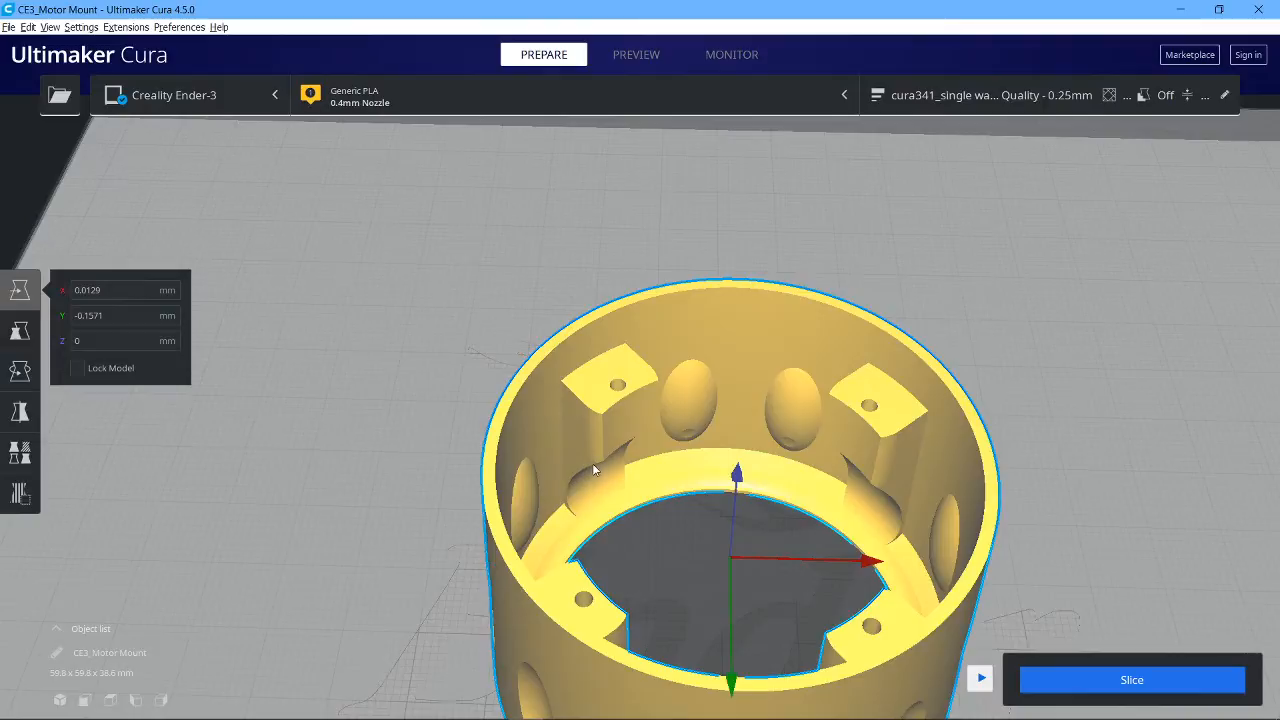
pyautogui.moveTo(588, 478)
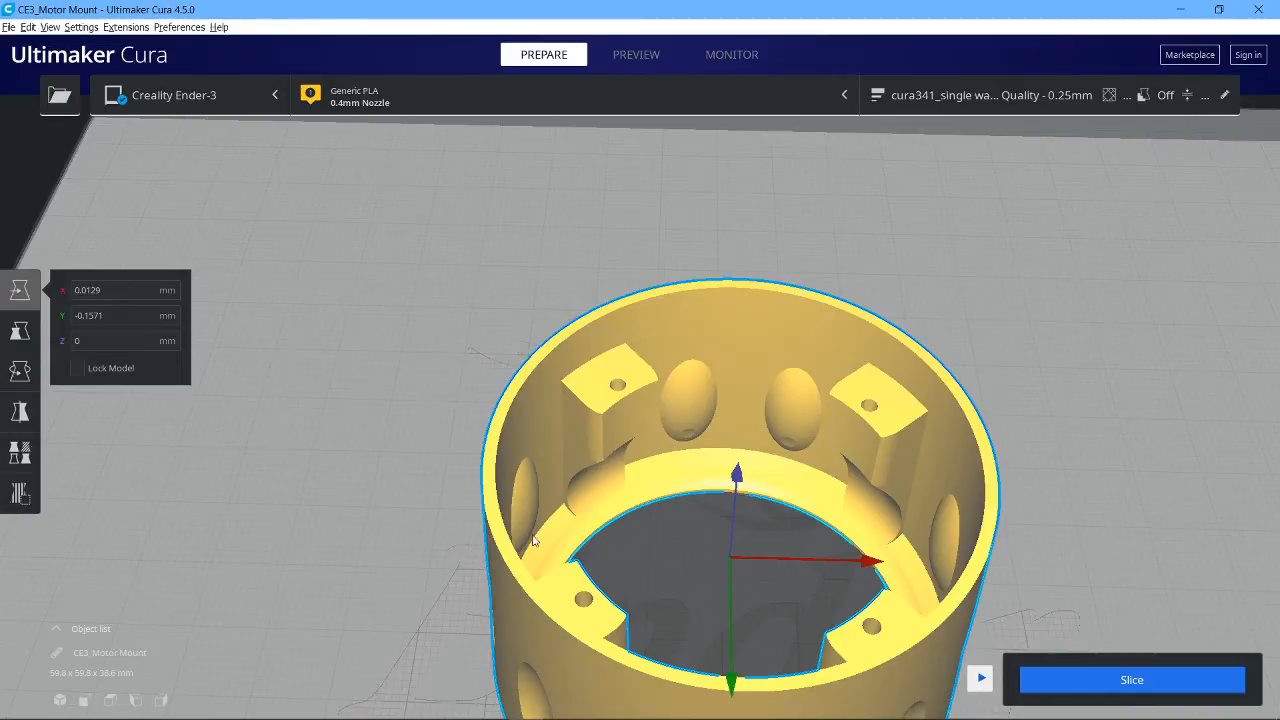
pyautogui.moveTo(584, 394)
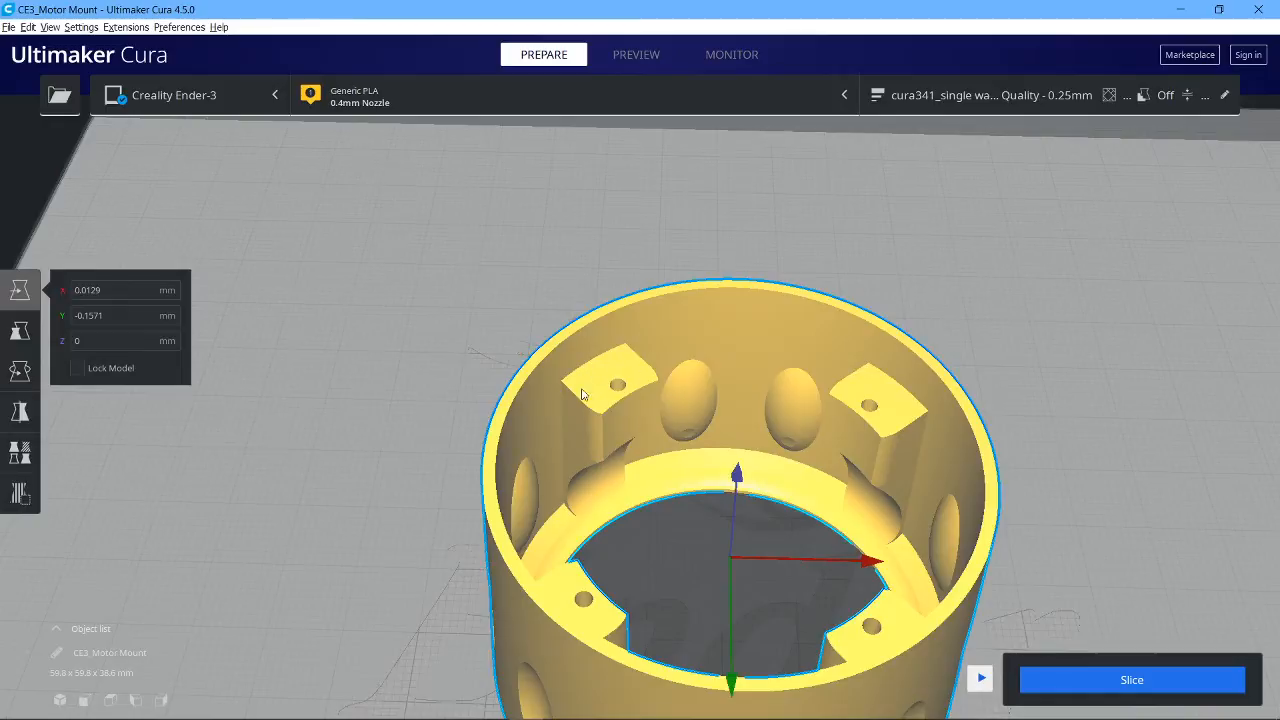
pyautogui.moveTo(630, 368)
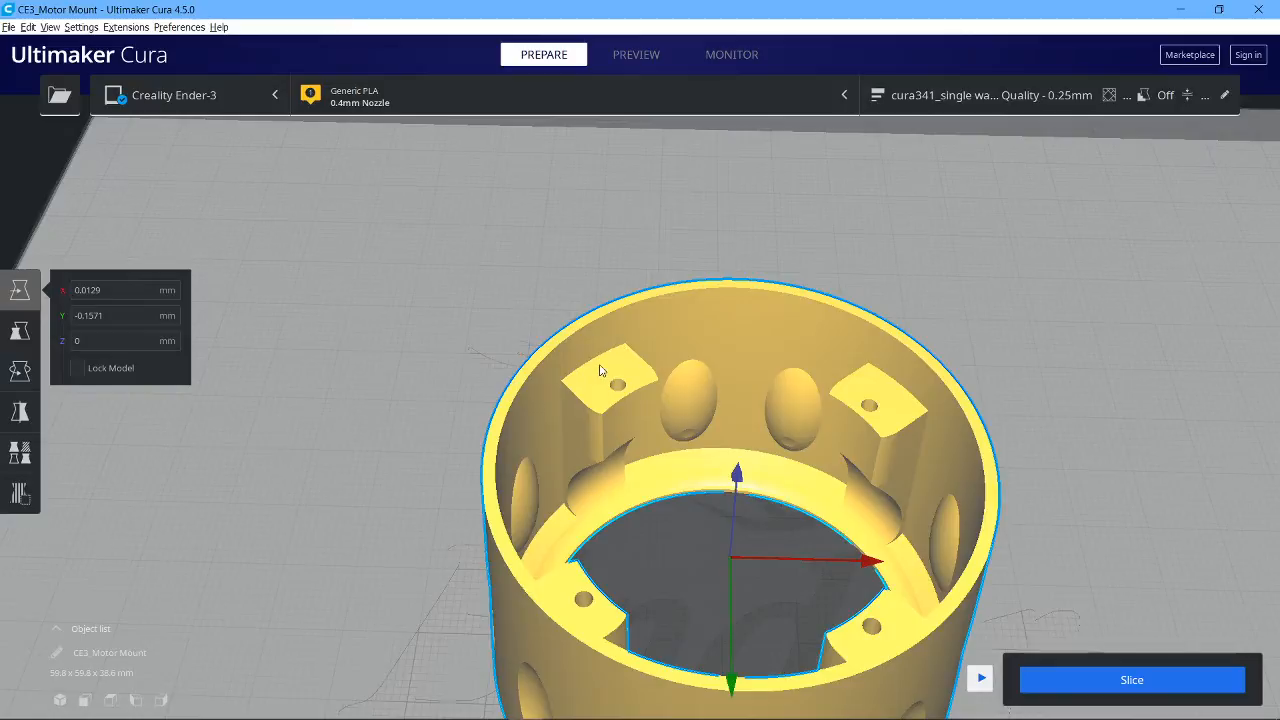
pyautogui.moveTo(600, 368)
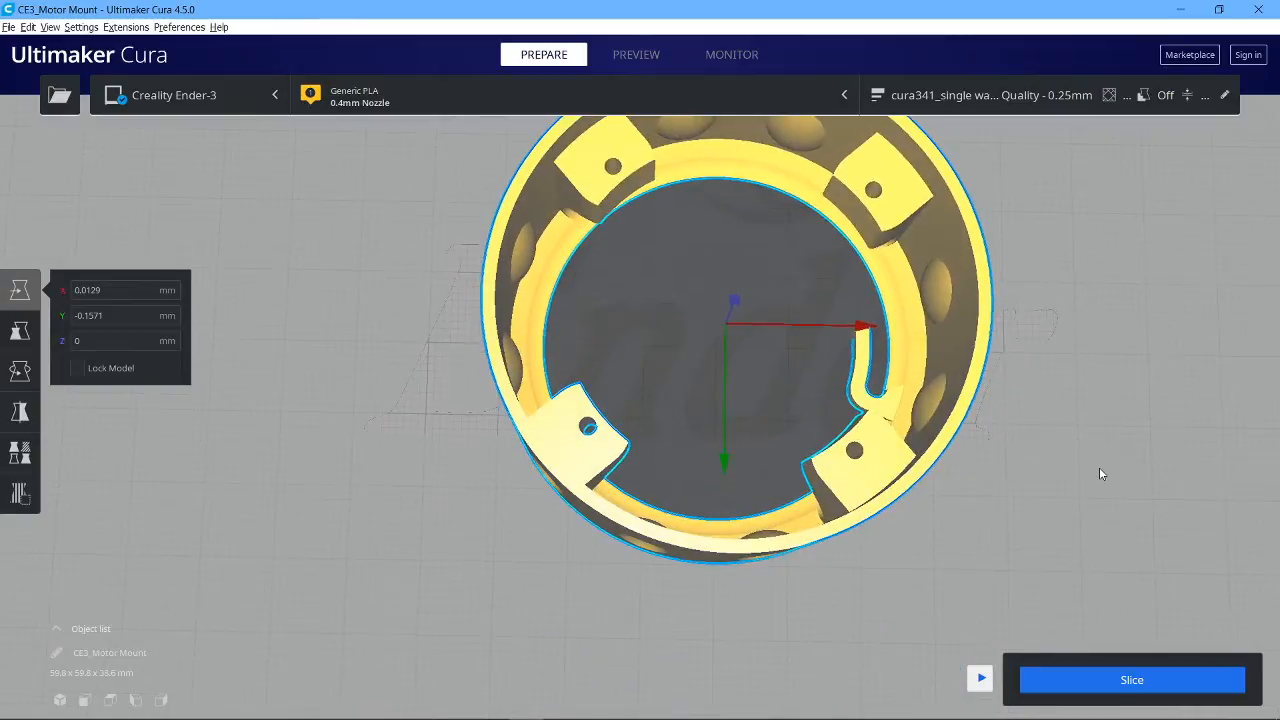
pyautogui.moveTo(730, 350); pyautogui.dragTo(730, 450)
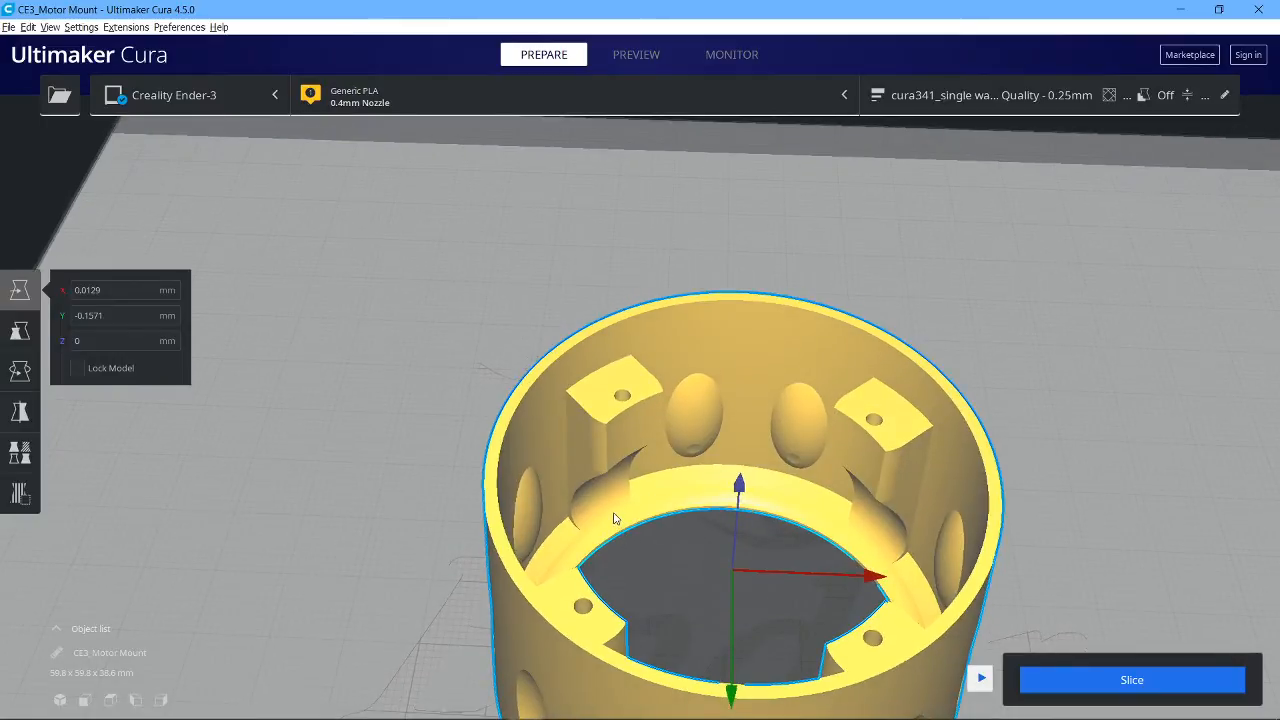
pyautogui.moveTo(584, 486)
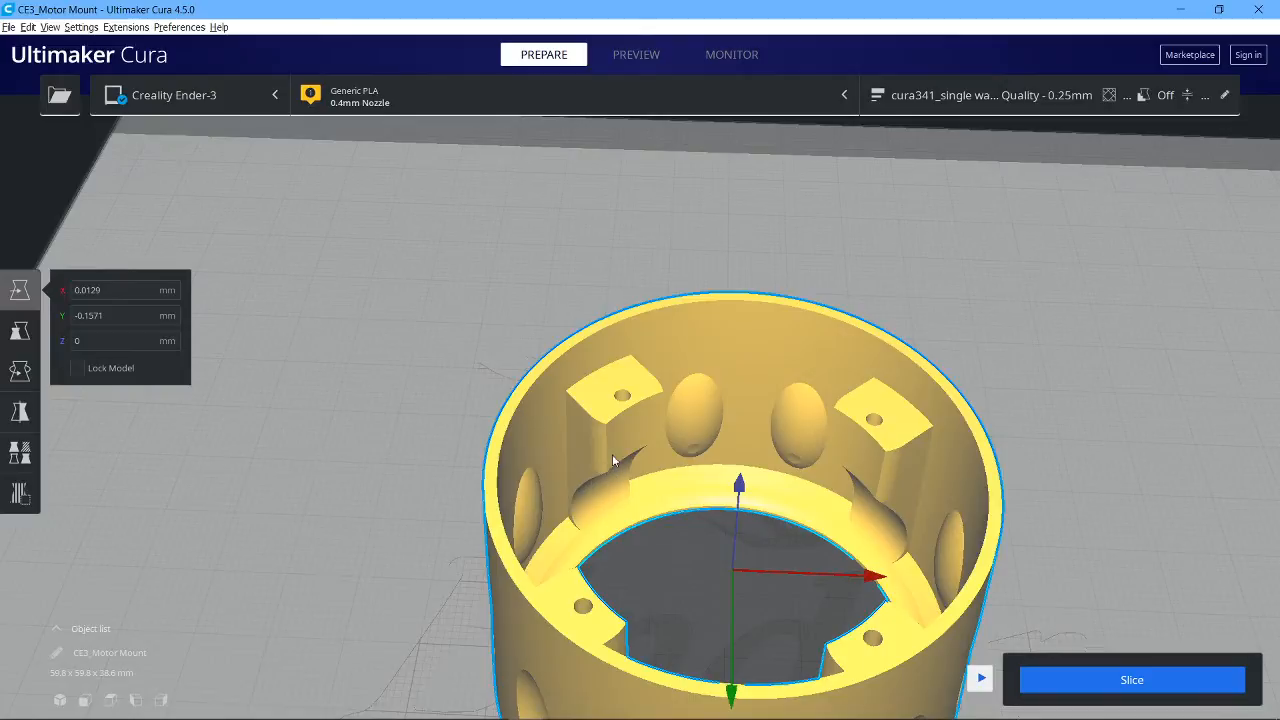
pyautogui.moveTo(612, 466)
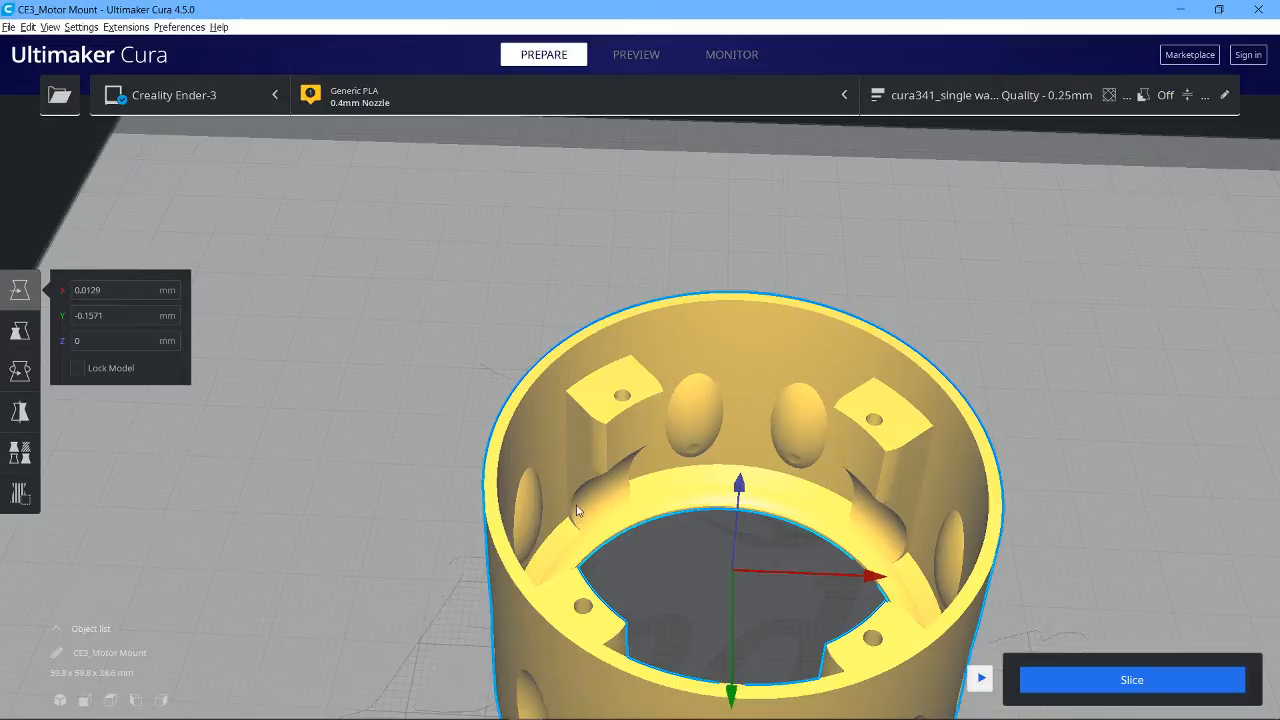
pyautogui.moveTo(590, 436)
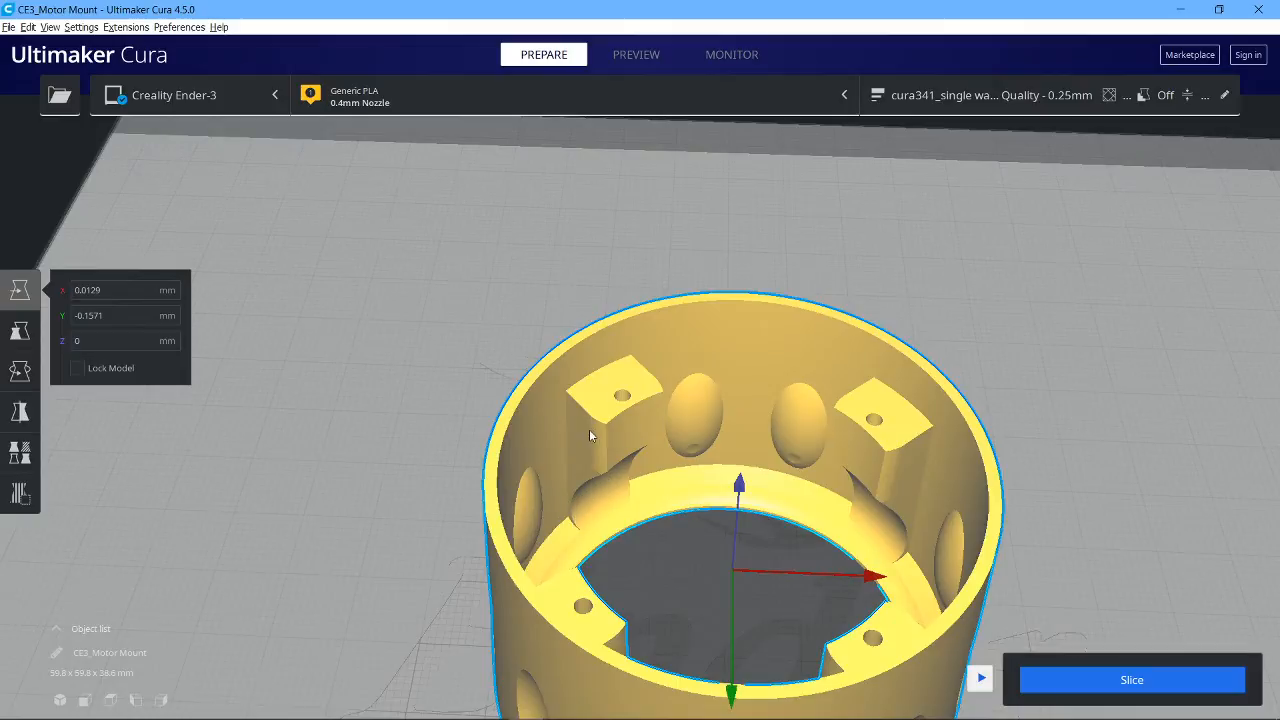
pyautogui.moveTo(588, 486)
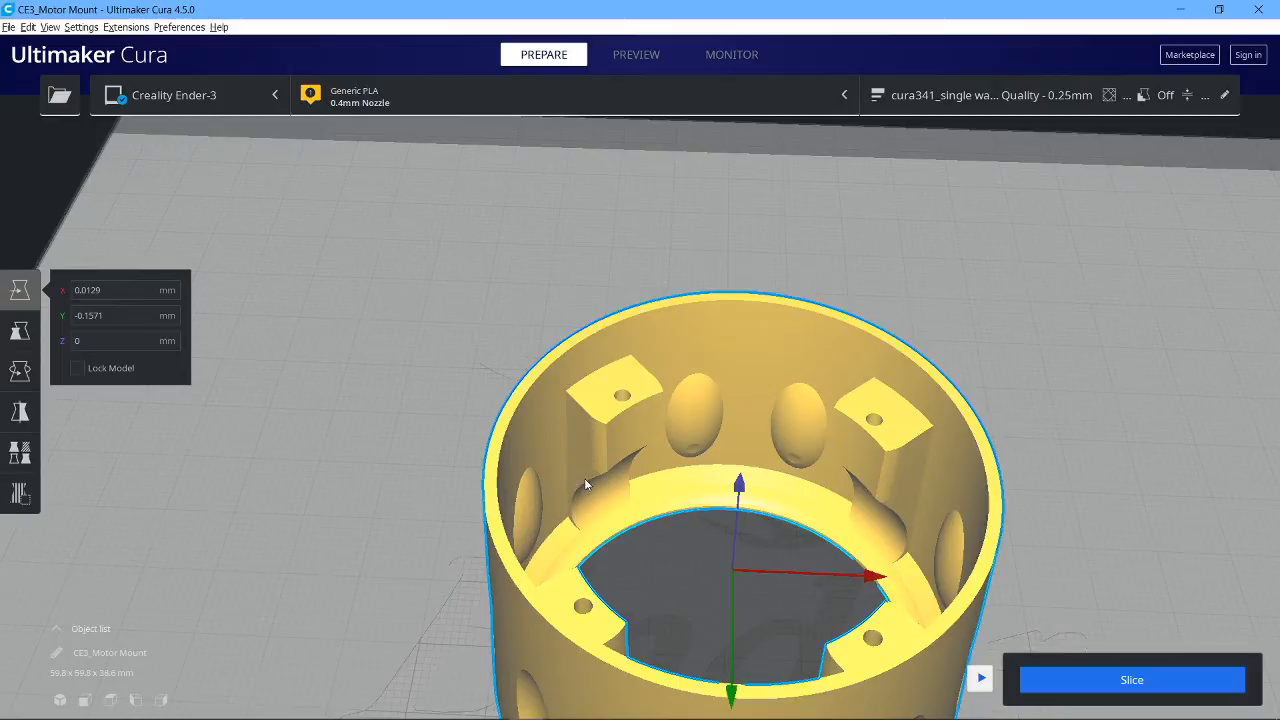